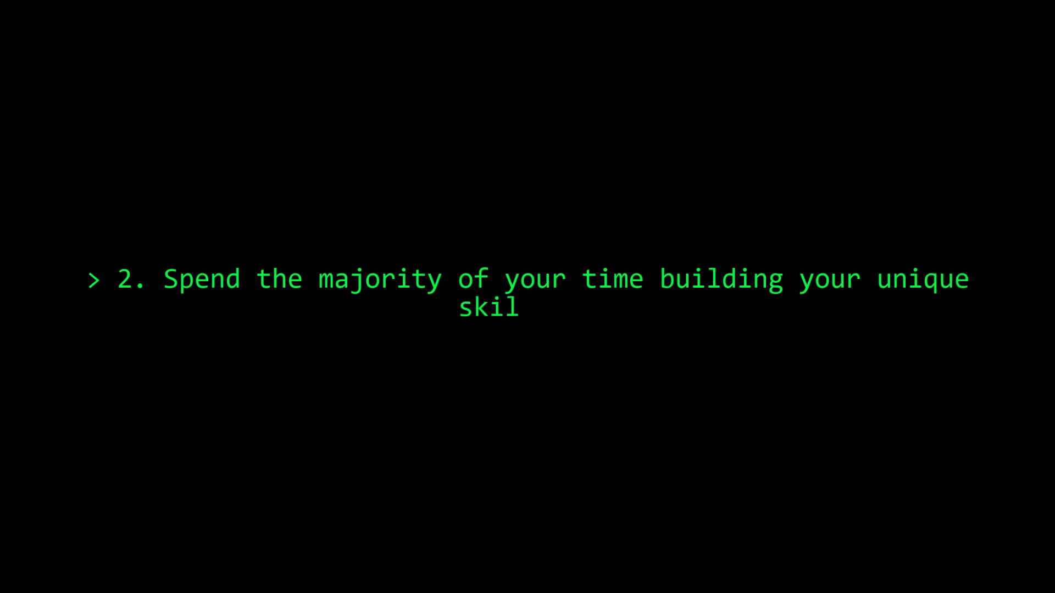
type("lset.")
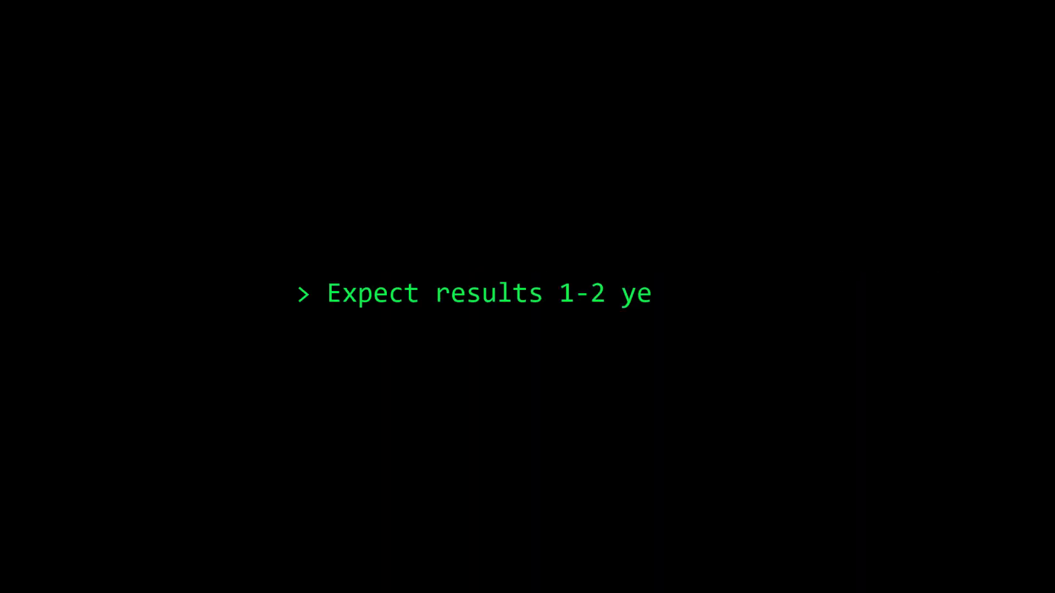
type("ars in.")
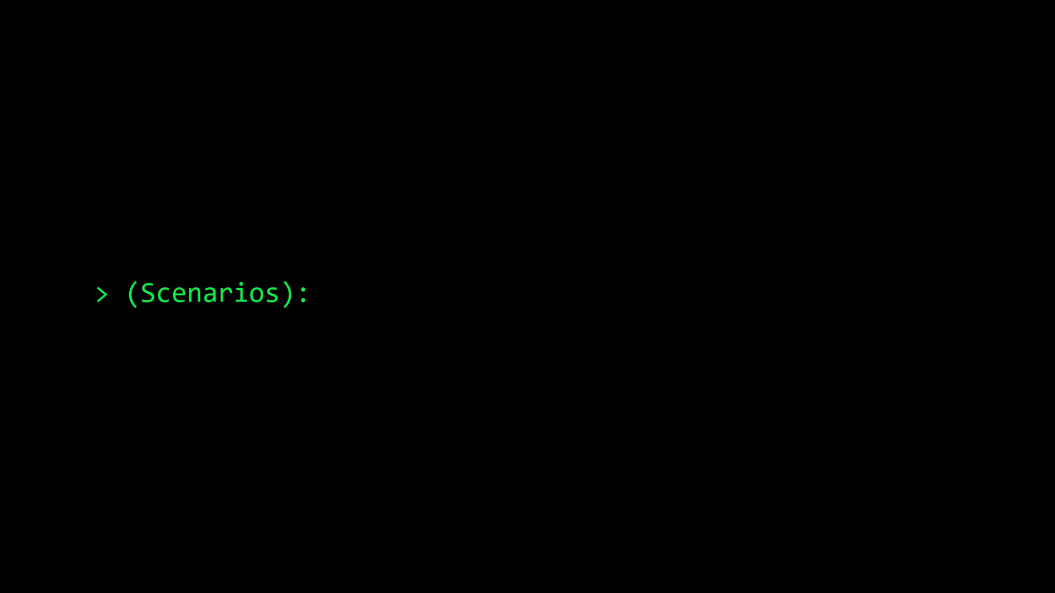
type("Learn and practice JS on freecodecamp.")
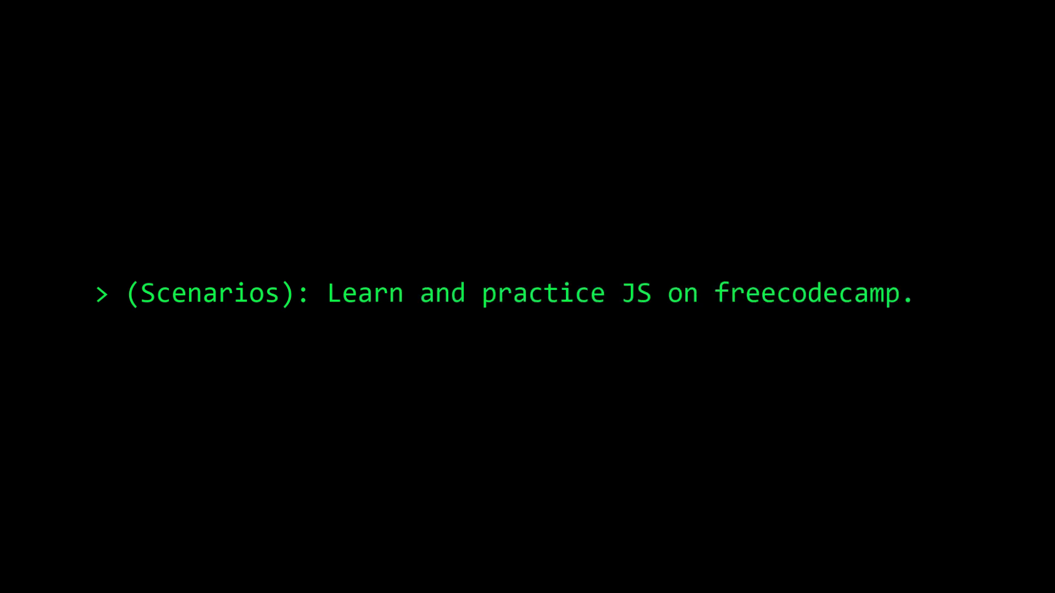
type("org")
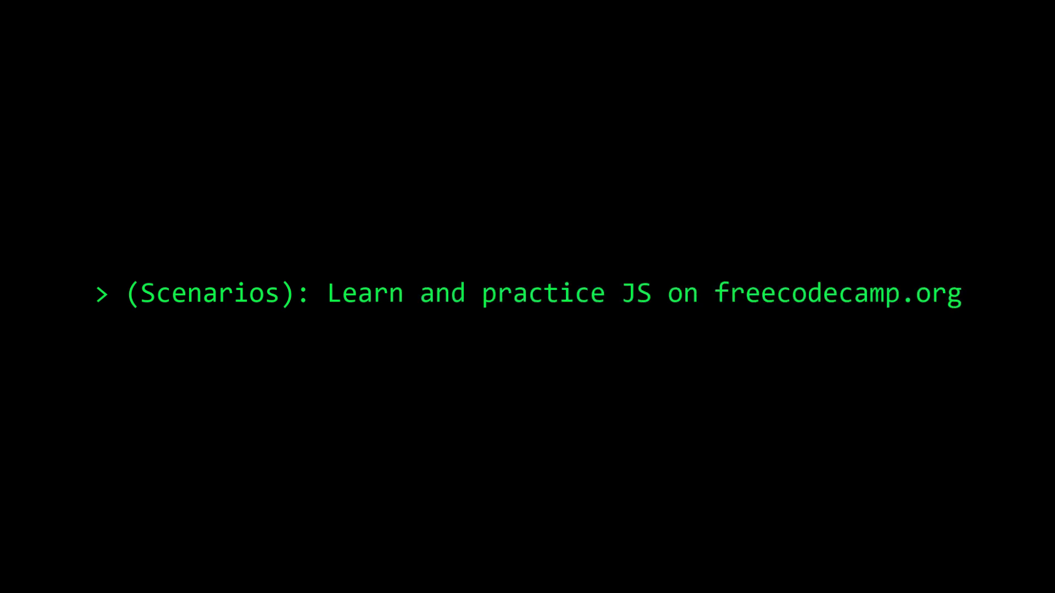